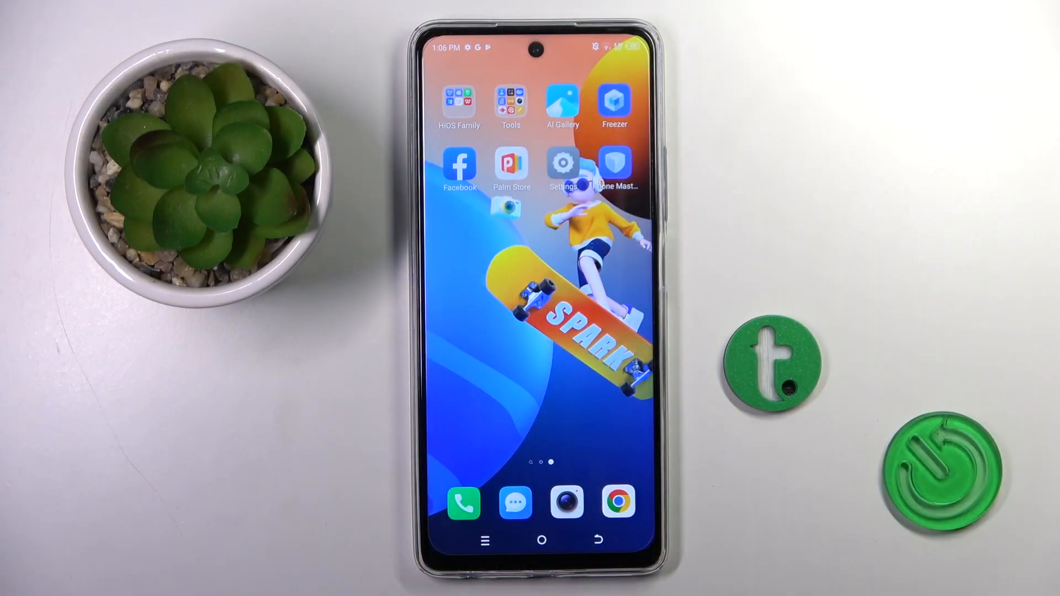
- Launch Messages from the home screen dock, showing an empty inbox
left_click(515, 502)
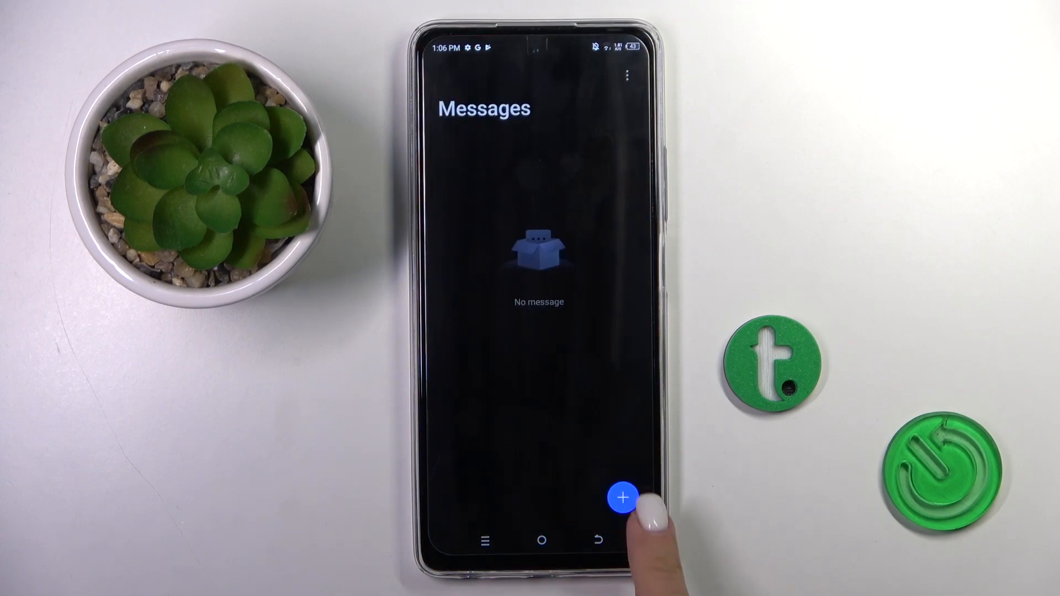
- Start a new message and open Gboard's Languages settings, showing English (US) QWERTY
left_click(622, 497)
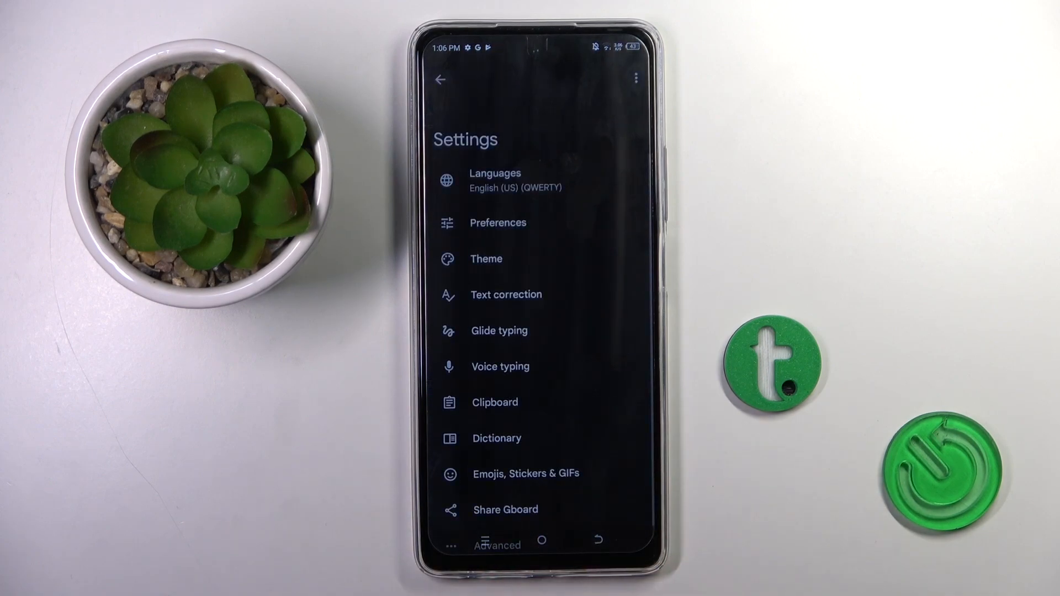
left_click(496, 180)
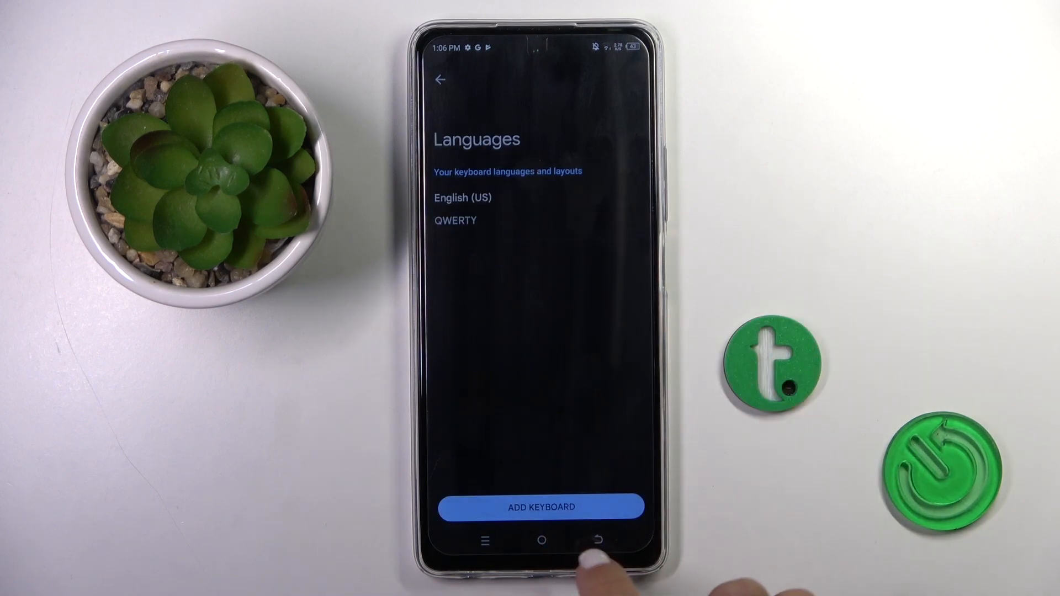
- Open the add-keyboard language list and activate its language search field
left_click(540, 506)
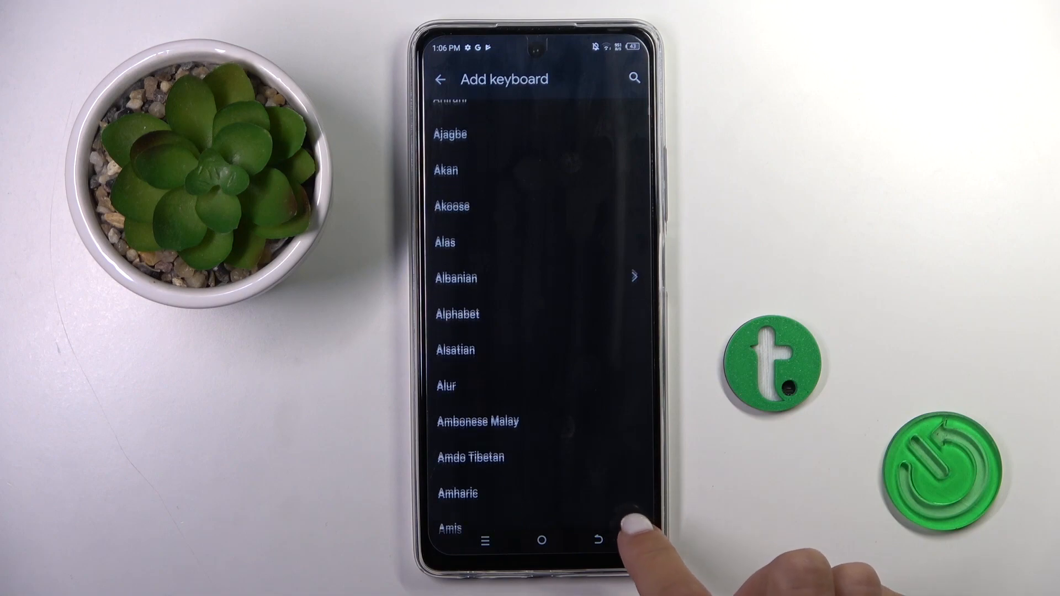
scroll("down", 3)
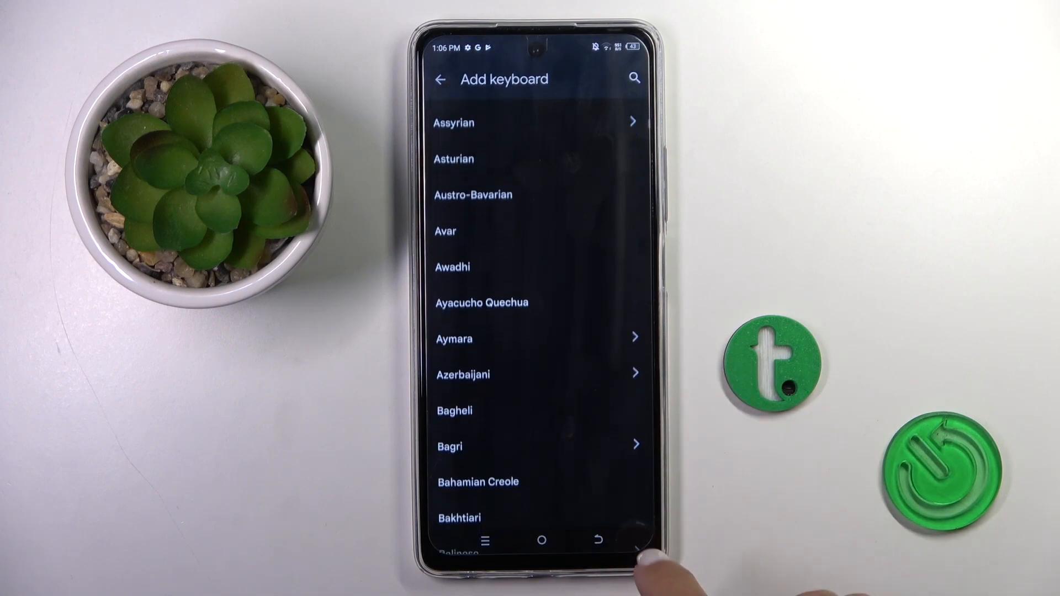
left_click(633, 78)
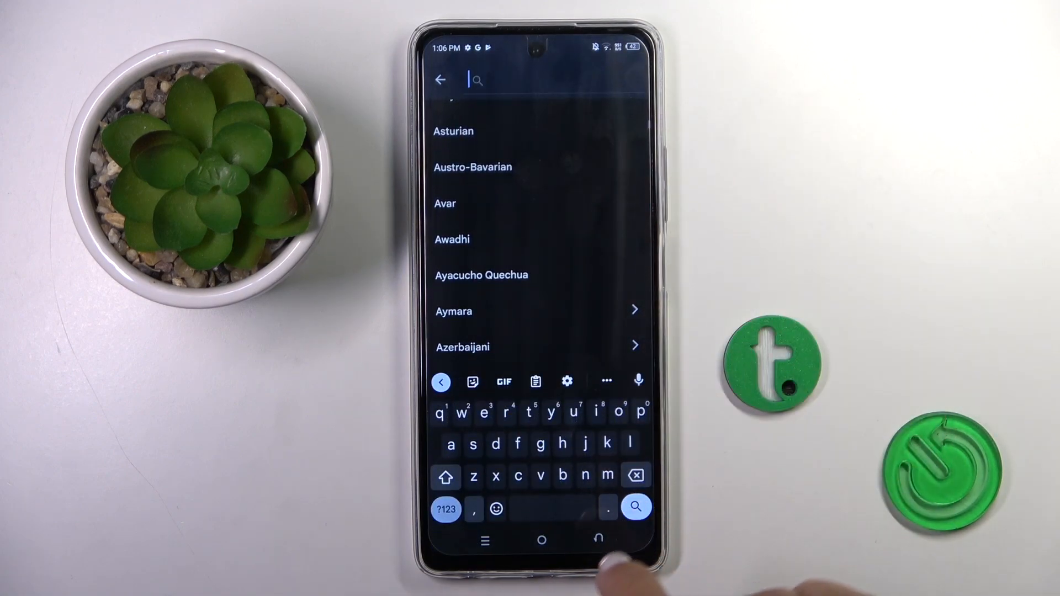
- Search 'he' and add Hebrew as a keyboard language
type("he")
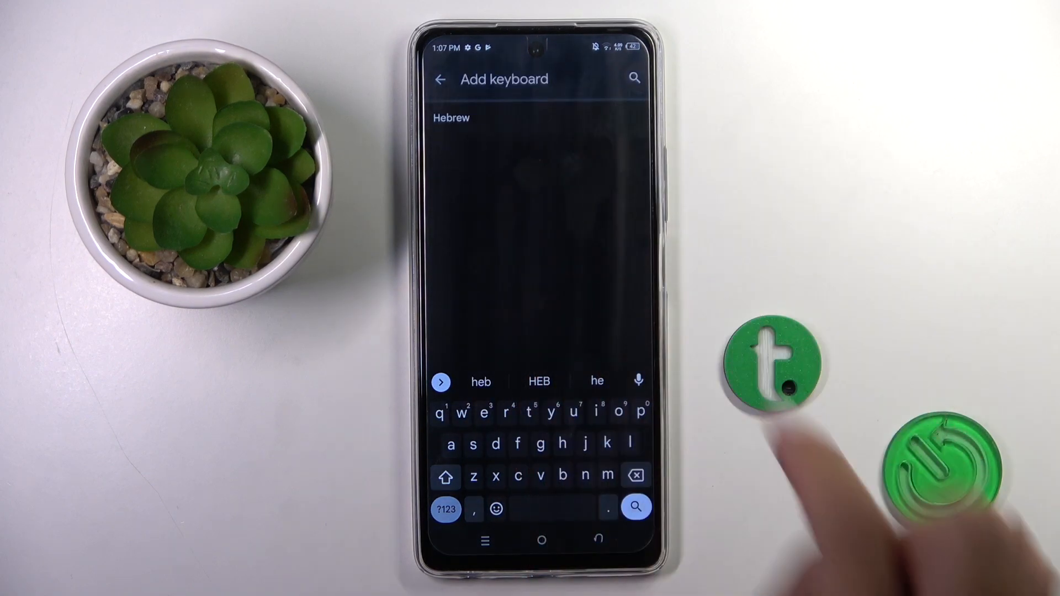
left_click(440, 79)
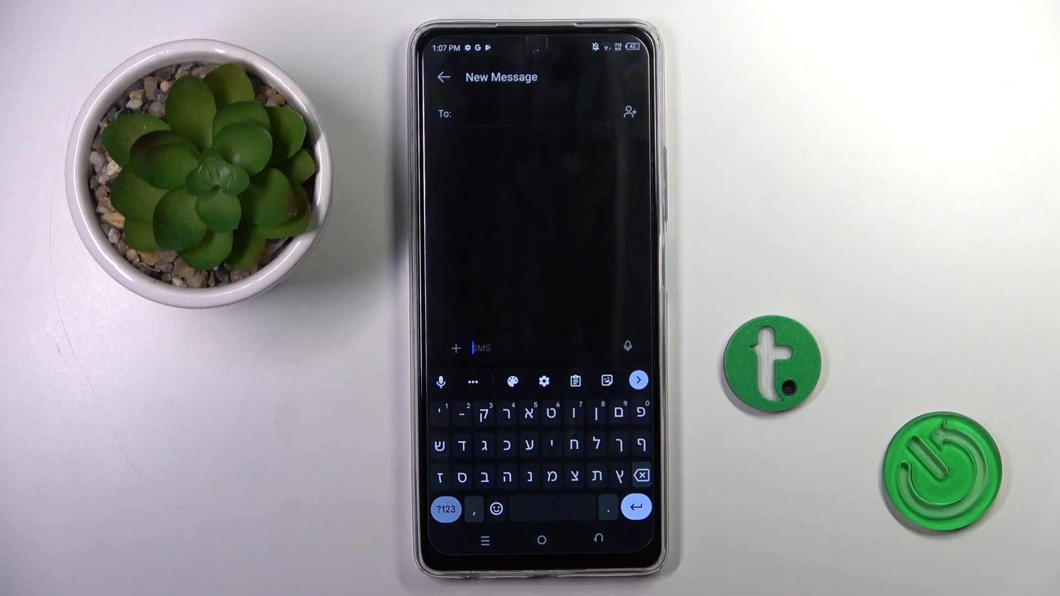
- Reopen Gboard's Languages page to confirm Hebrew is listed as the keyboard
left_click(542, 379)
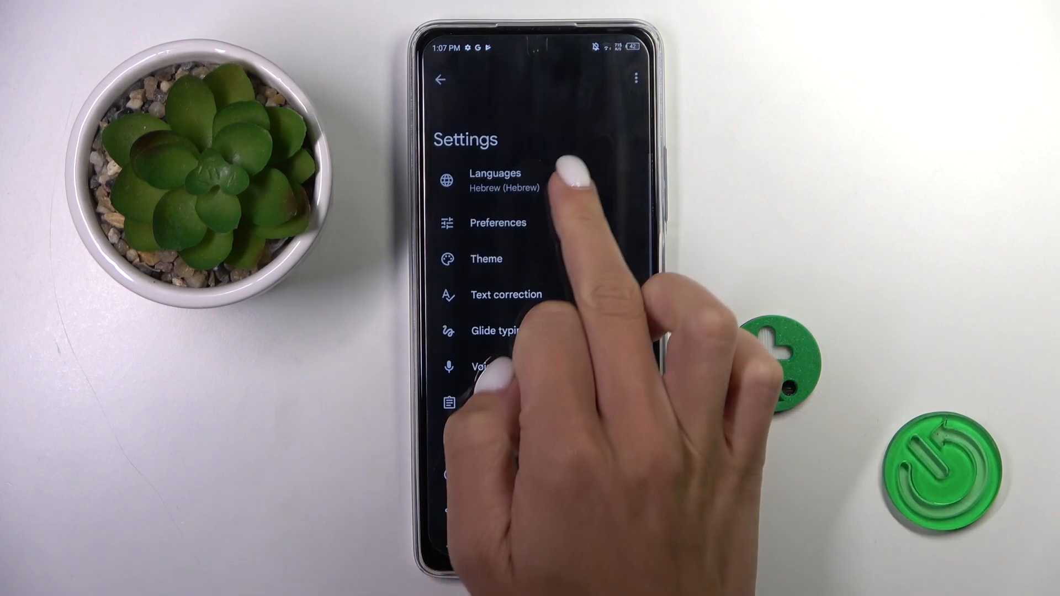
left_click(504, 181)
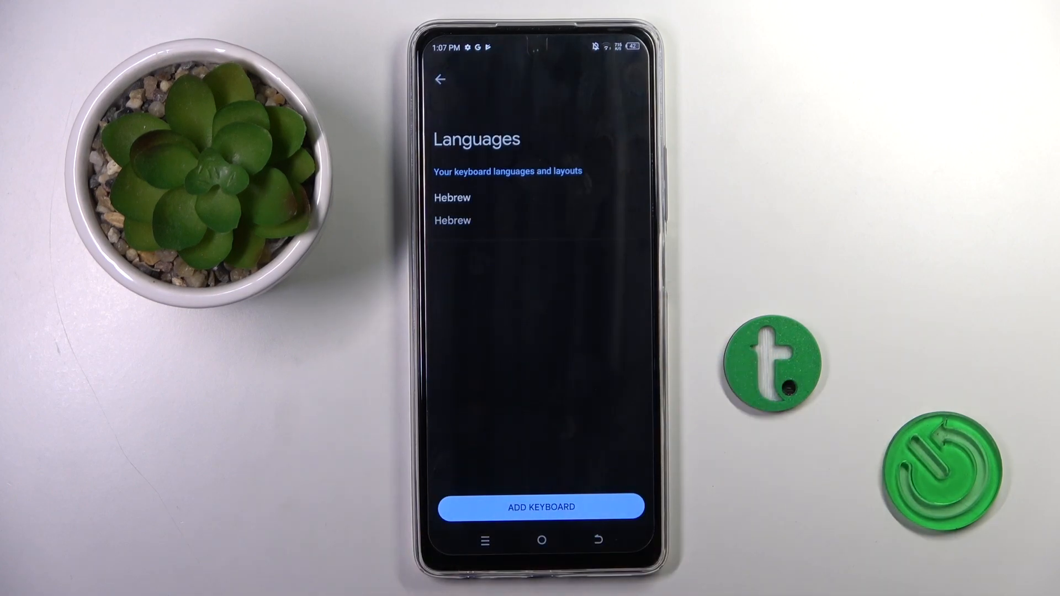